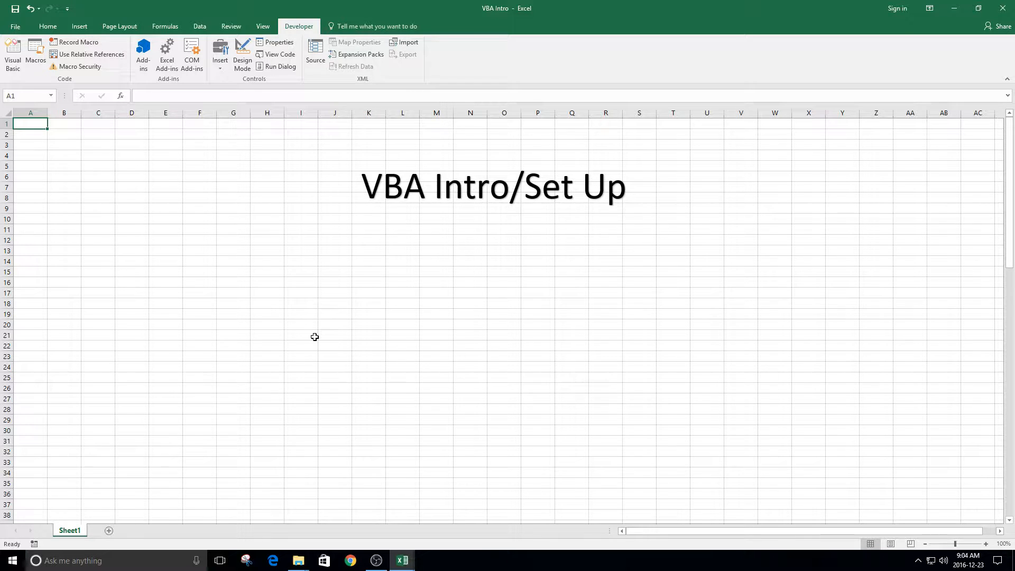
pyautogui.moveTo(354, 268)
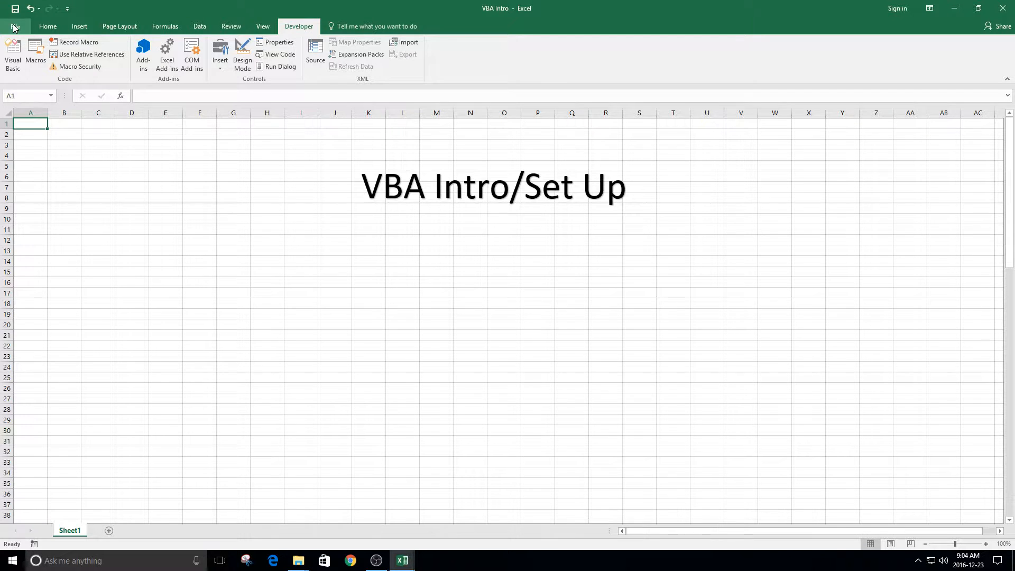
# - Enable the Developer tab through Excel Options > Customize Ribbon
pyautogui.click(14, 26)
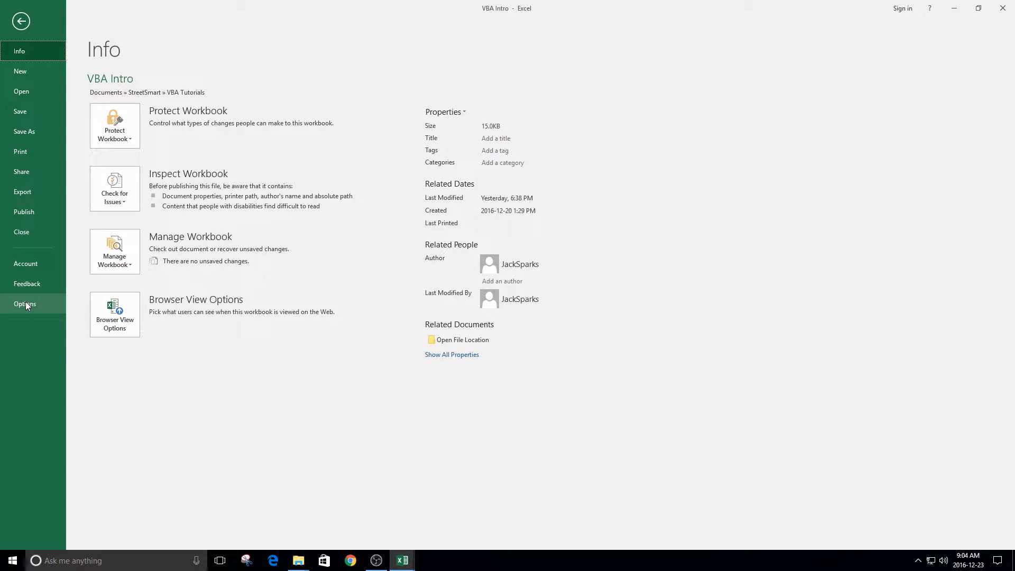
pyautogui.click(25, 303)
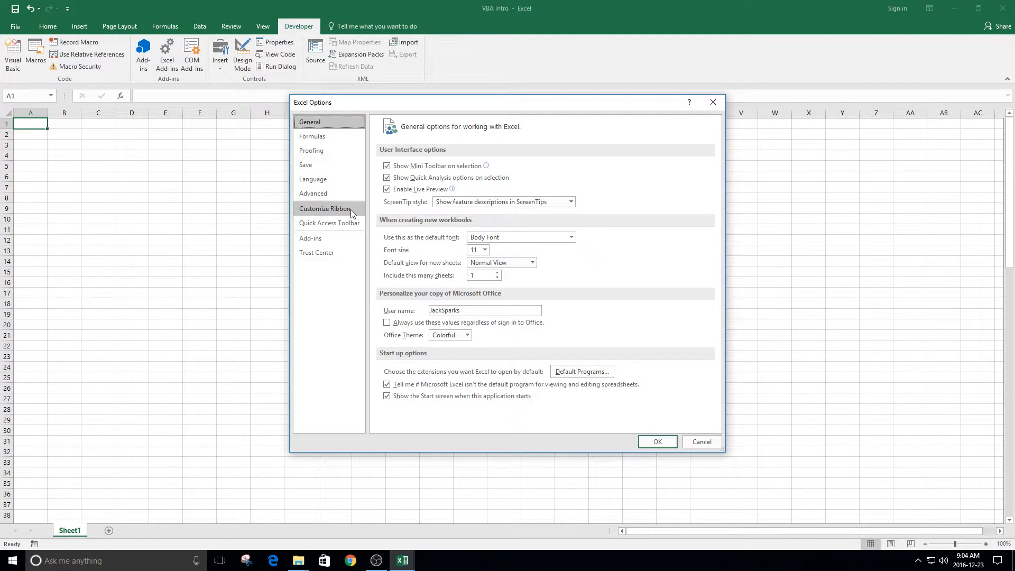
pyautogui.click(325, 209)
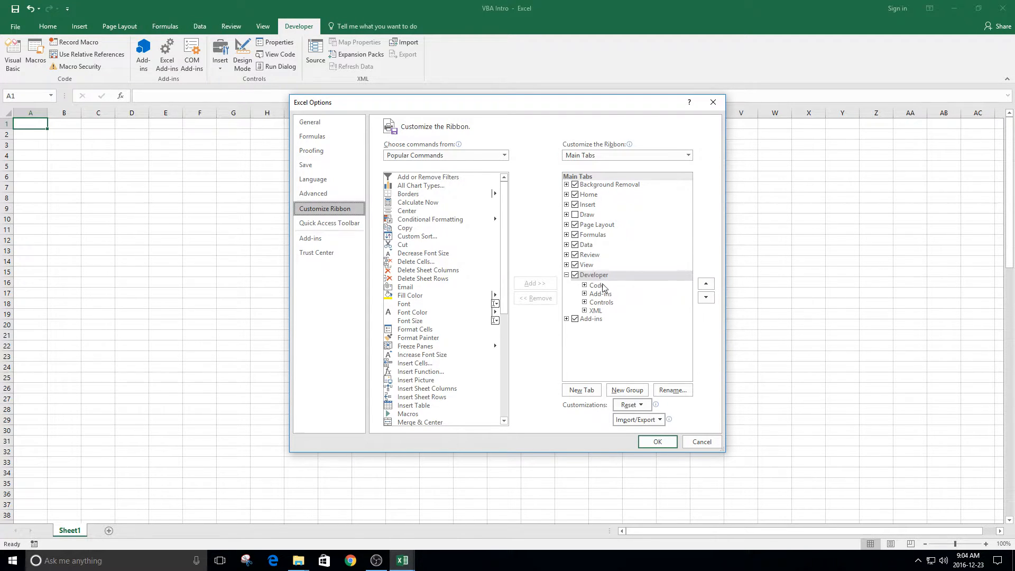
pyautogui.click(575, 275)
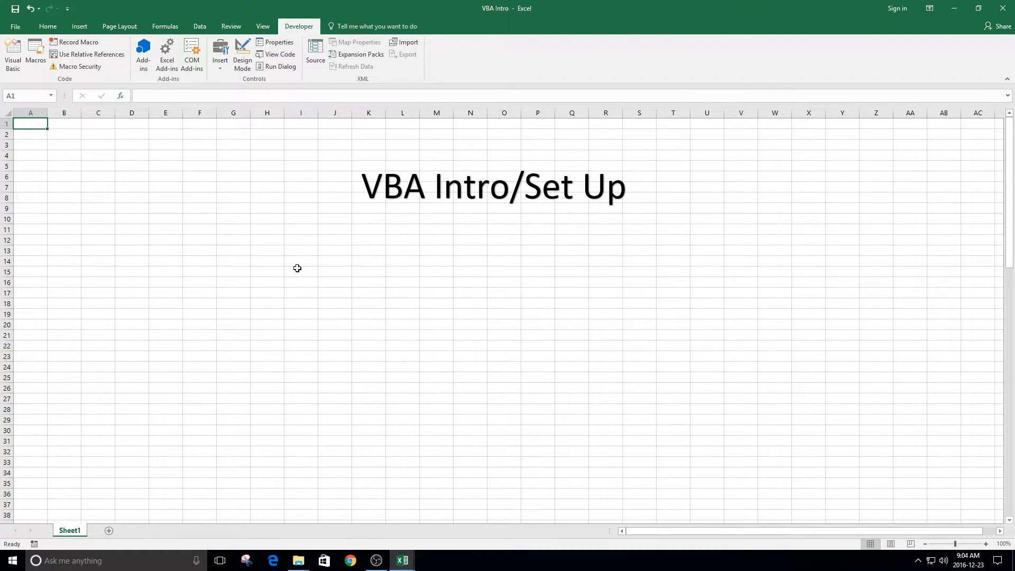
pyautogui.moveTo(173, 215)
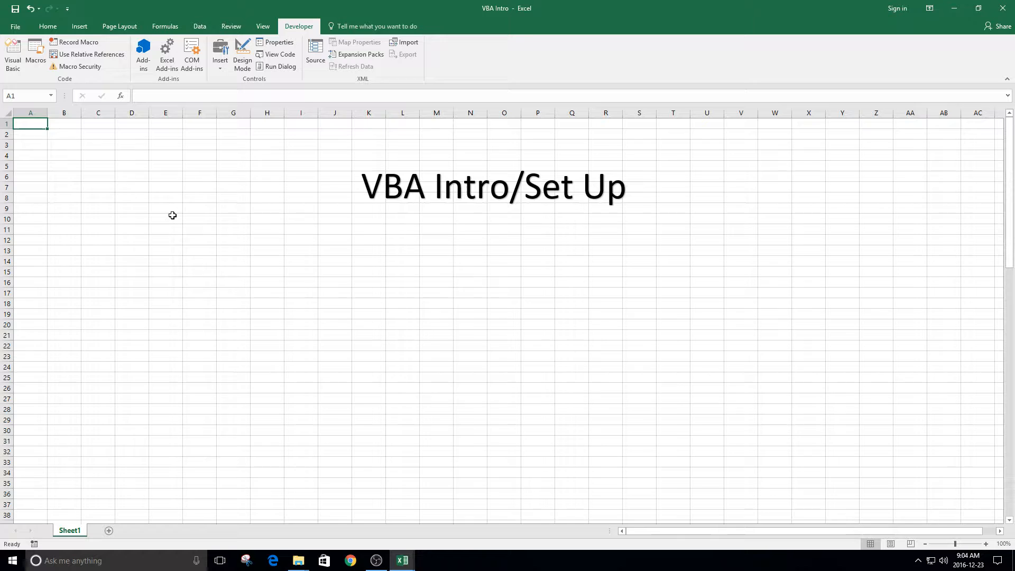
pyautogui.moveTo(189, 212)
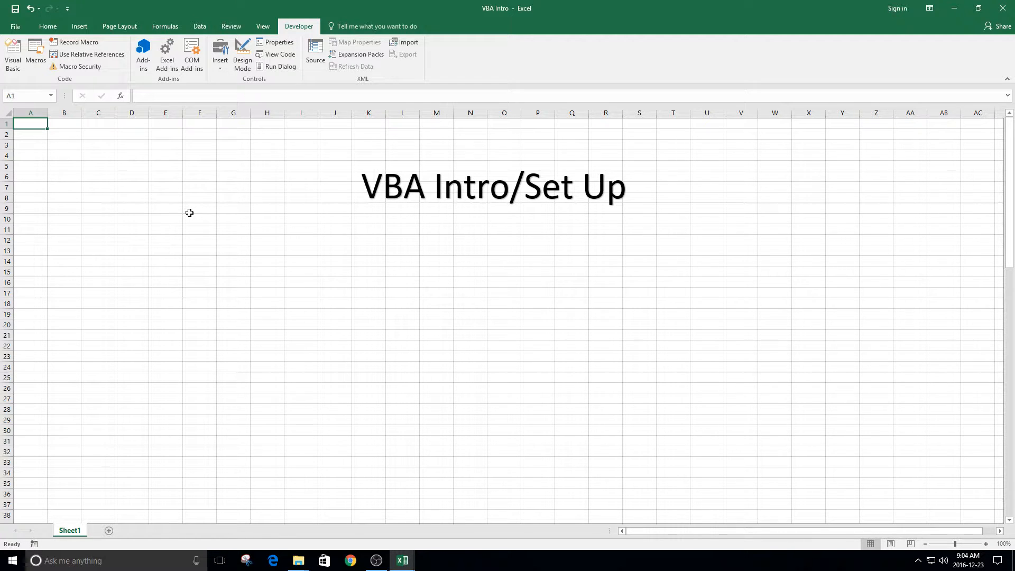
# - Save the workbook as Excel Macro-Enabled Workbook (.xlsm), replacing the existing VBA Intro.xlsm
pyautogui.click(14, 25)
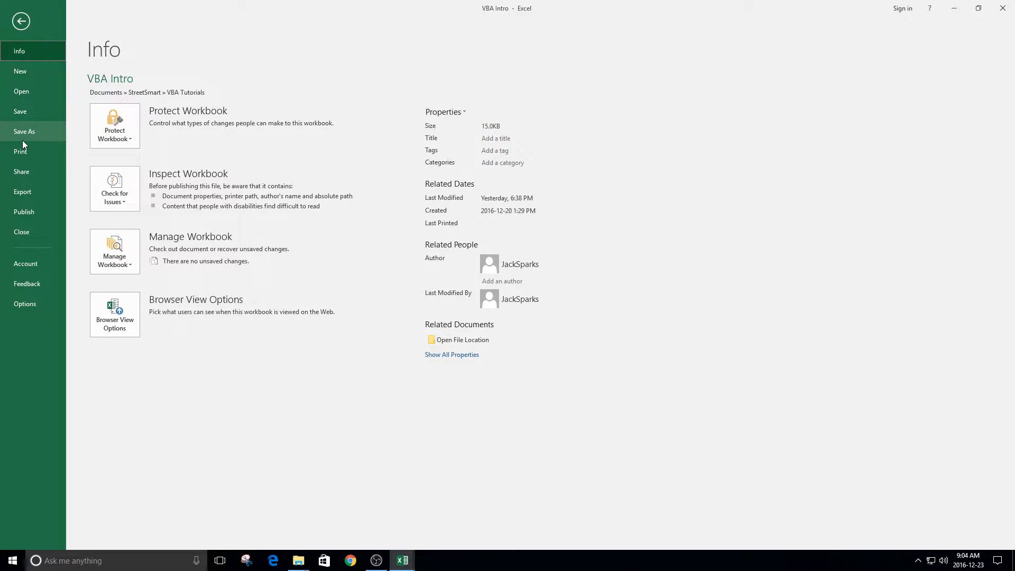
pyautogui.click(25, 132)
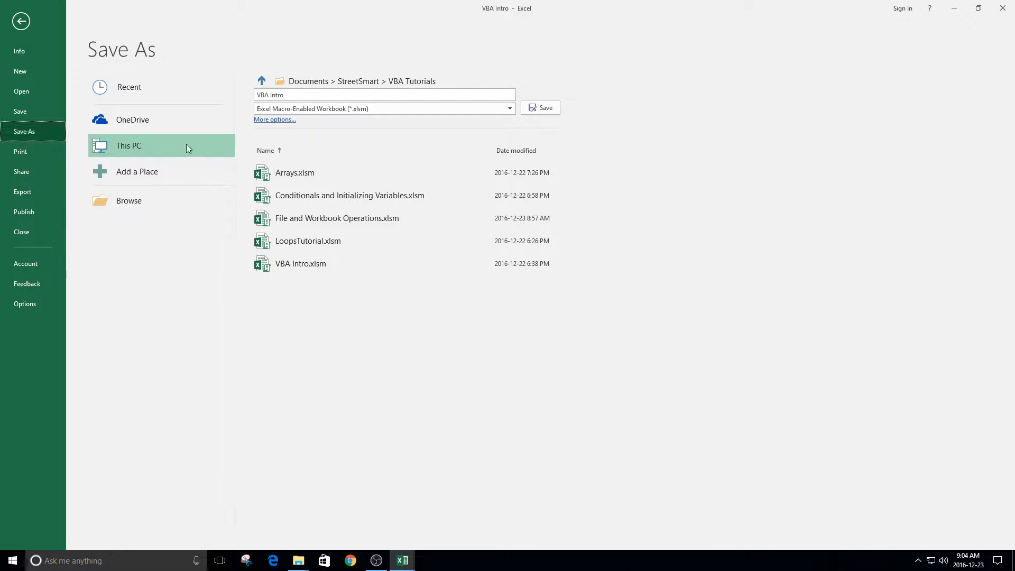
pyautogui.click(509, 108)
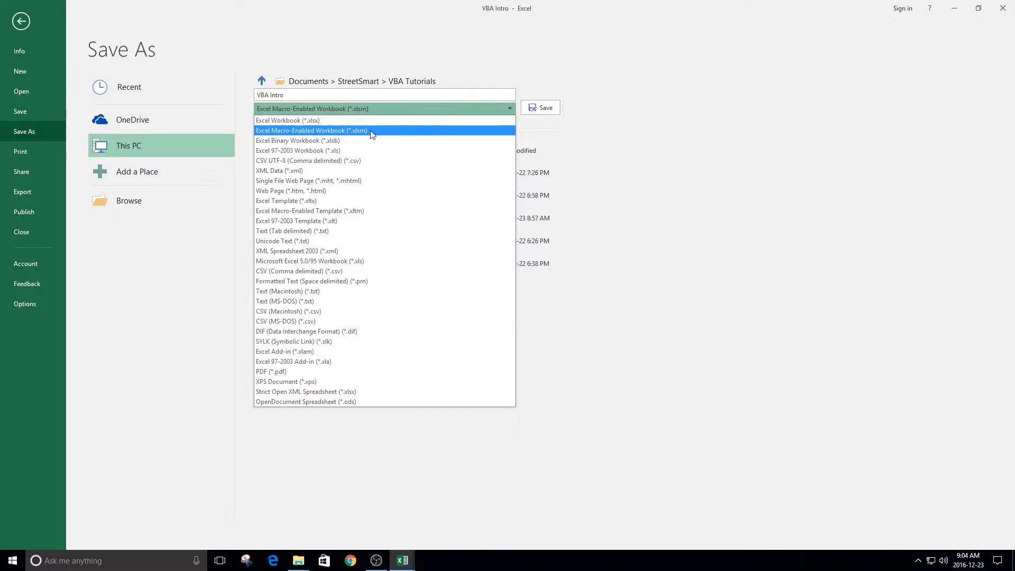
pyautogui.moveTo(369, 141)
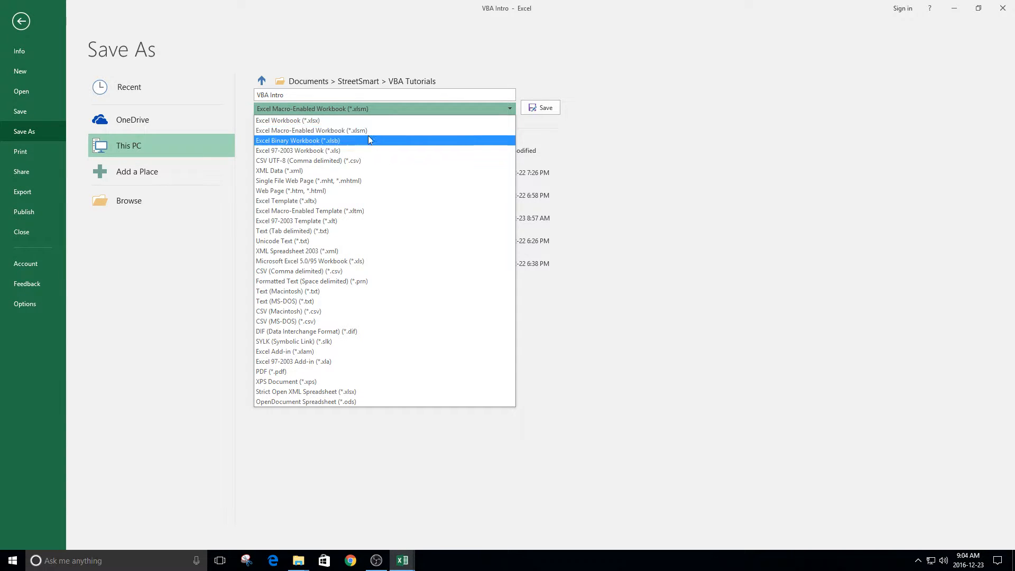
pyautogui.moveTo(375, 130)
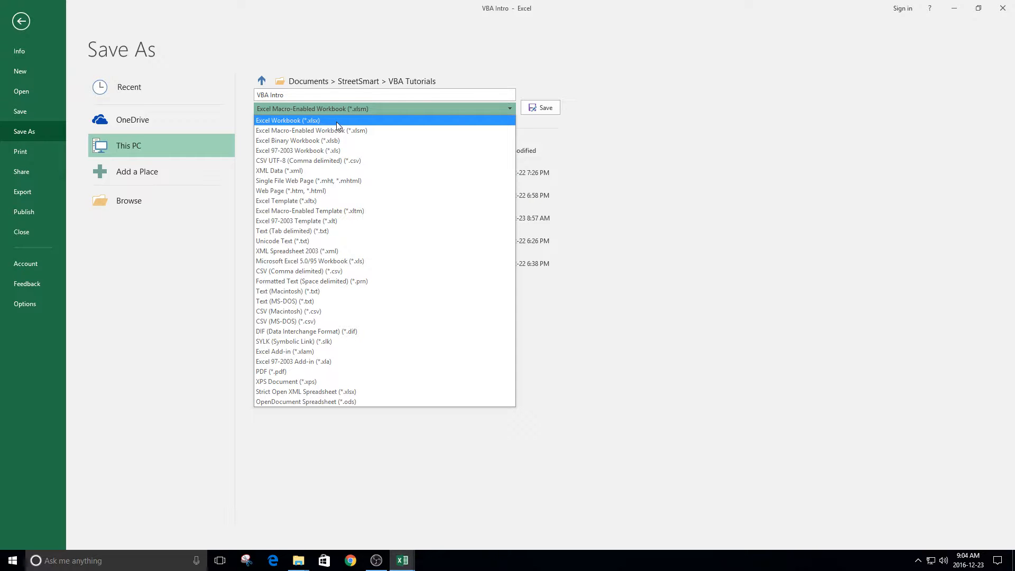
pyautogui.moveTo(332, 130)
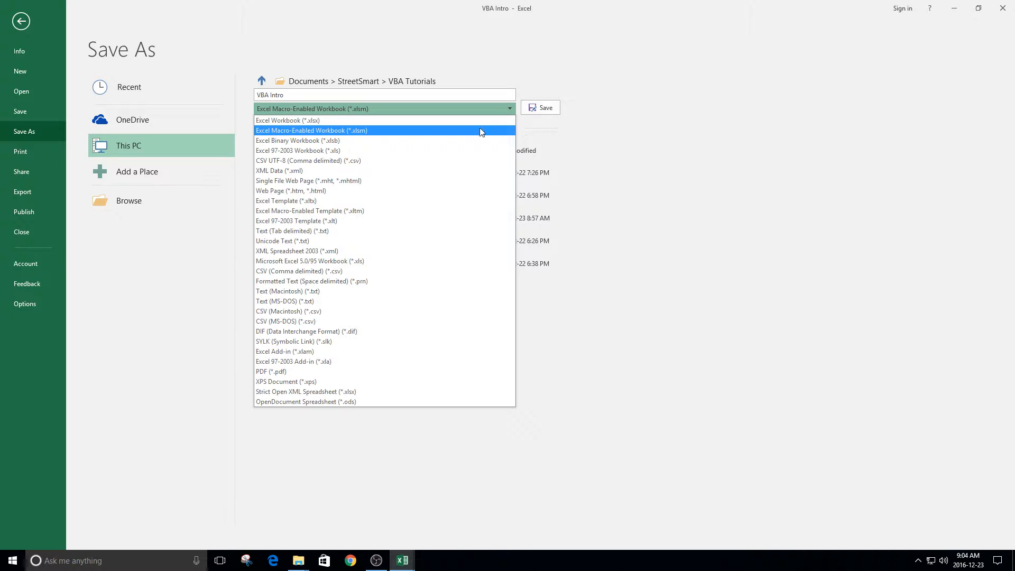
pyautogui.click(540, 108)
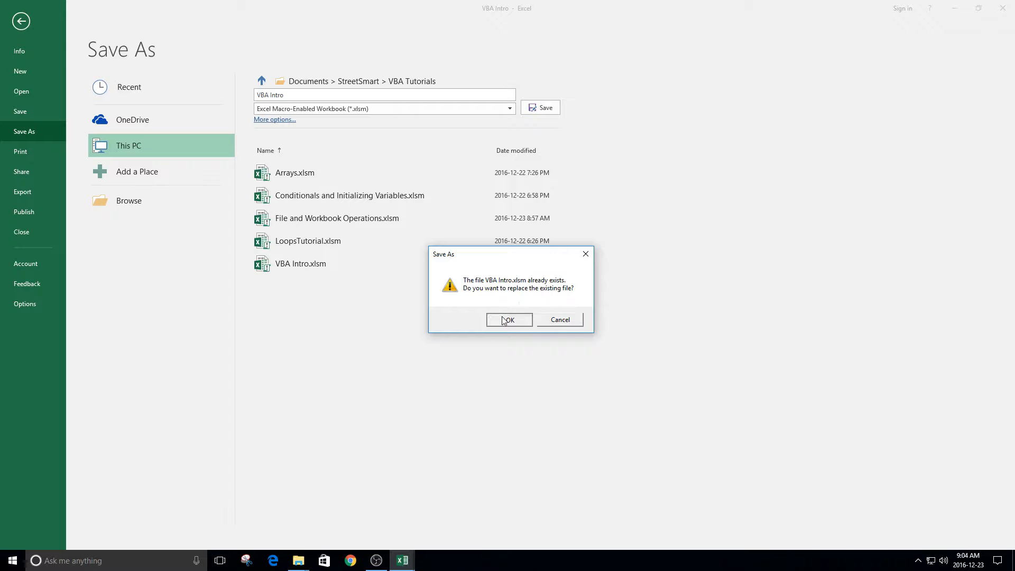
pyautogui.click(508, 319)
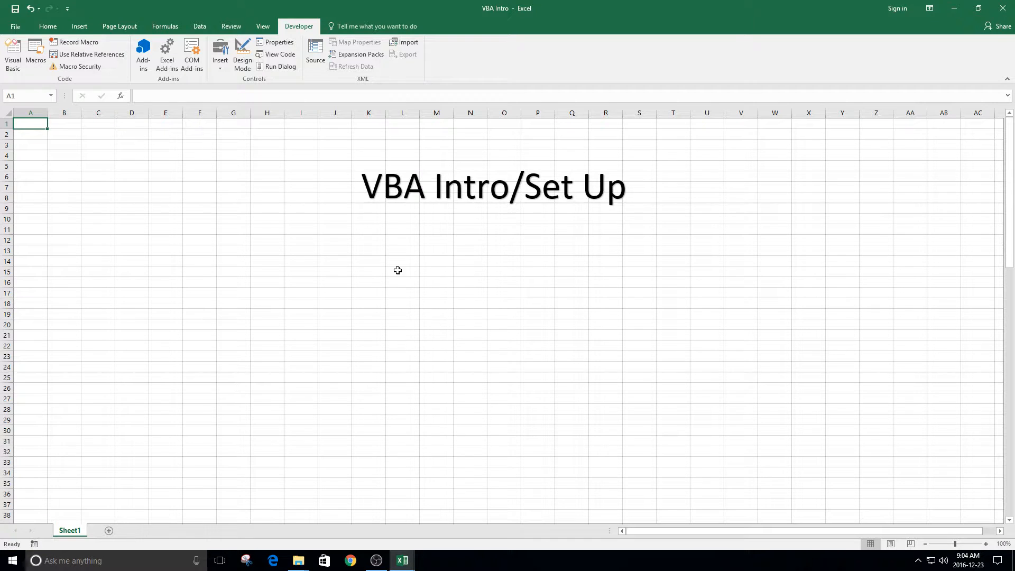
pyautogui.moveTo(34, 138)
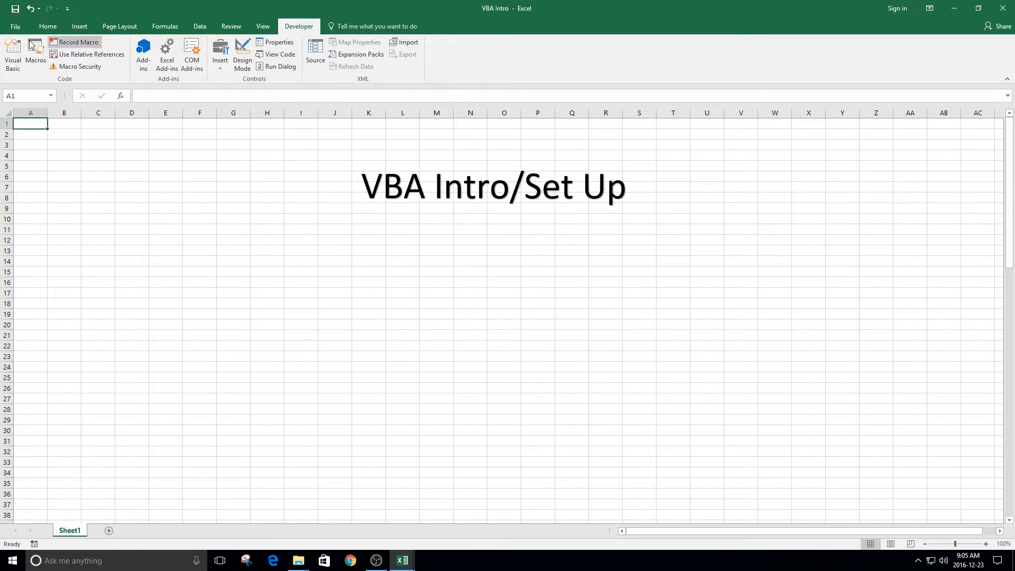
pyautogui.moveTo(13, 55)
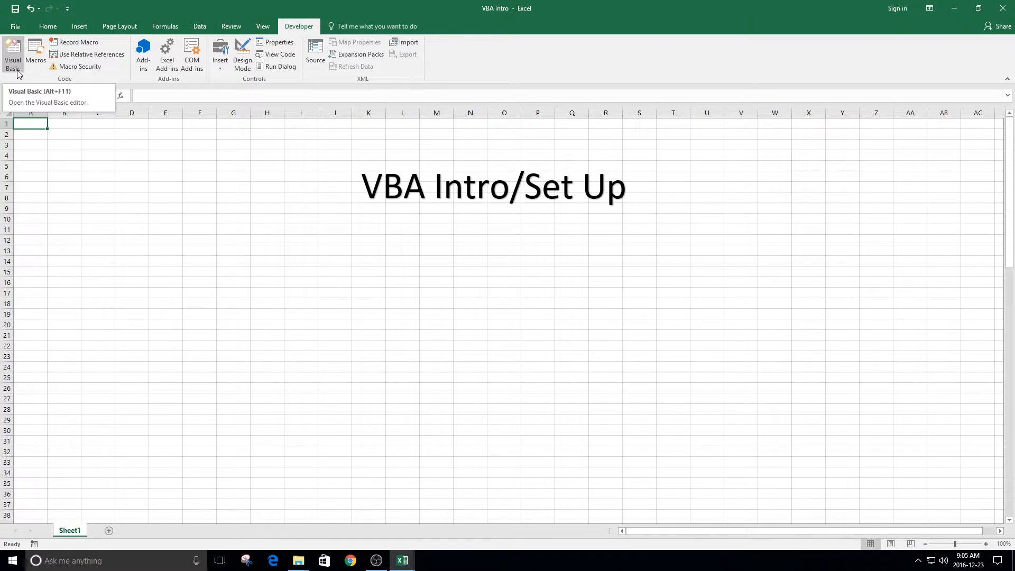
# - Launch the Visual Basic editor from the Developer tab for the VBA Intro.xlsm project
pyautogui.click(12, 54)
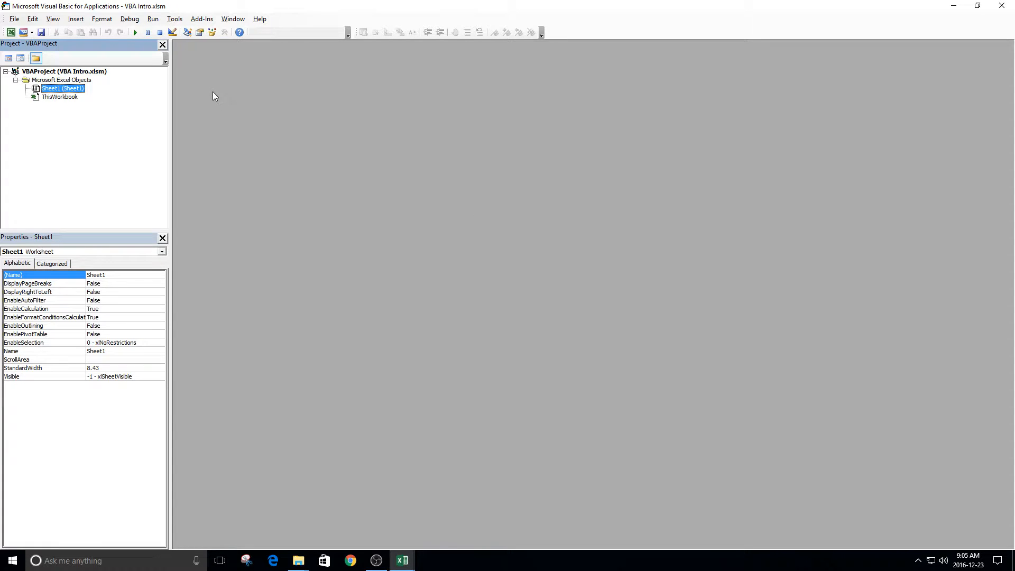
pyautogui.moveTo(213, 89)
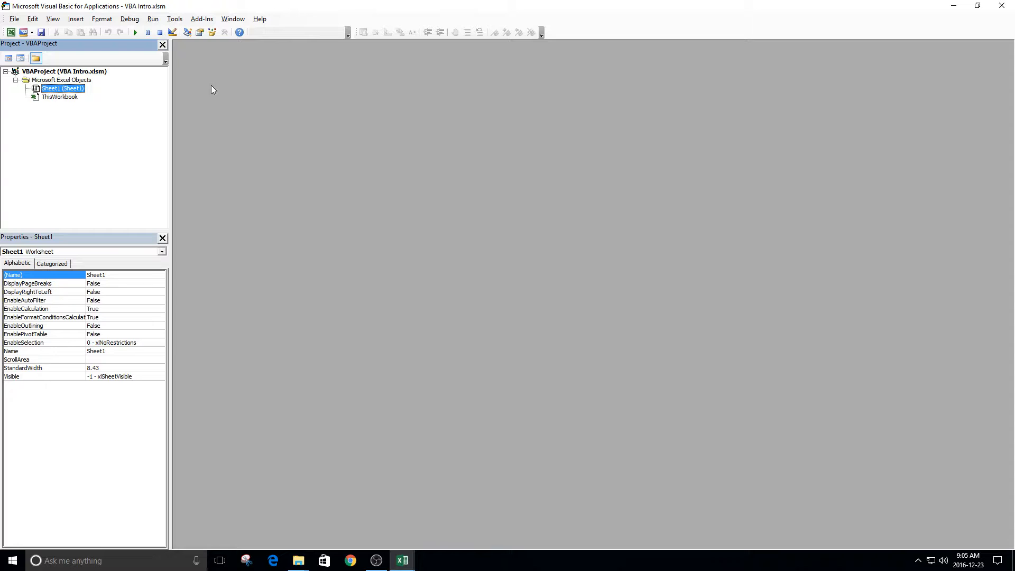
pyautogui.click(175, 19)
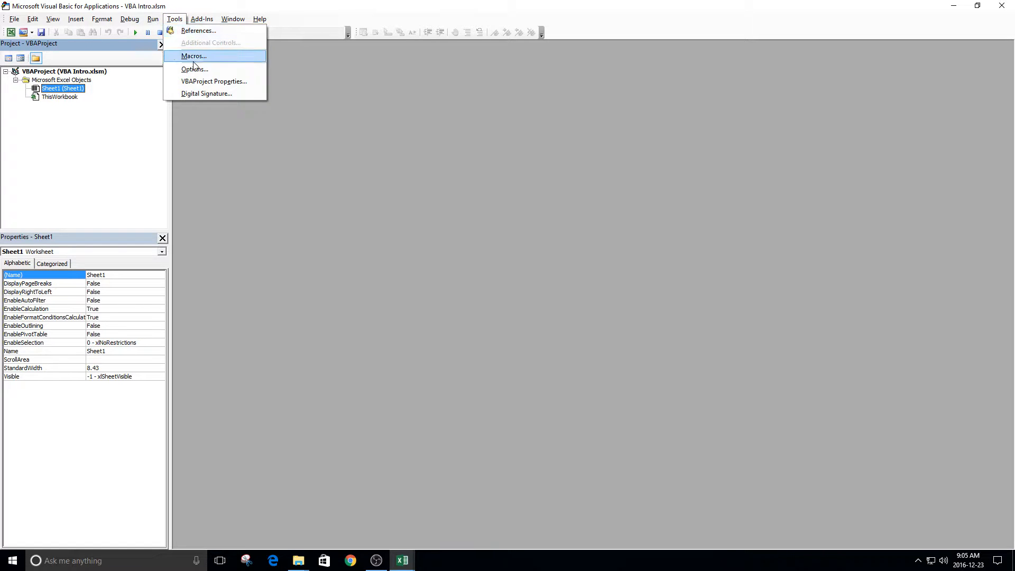
pyautogui.click(194, 69)
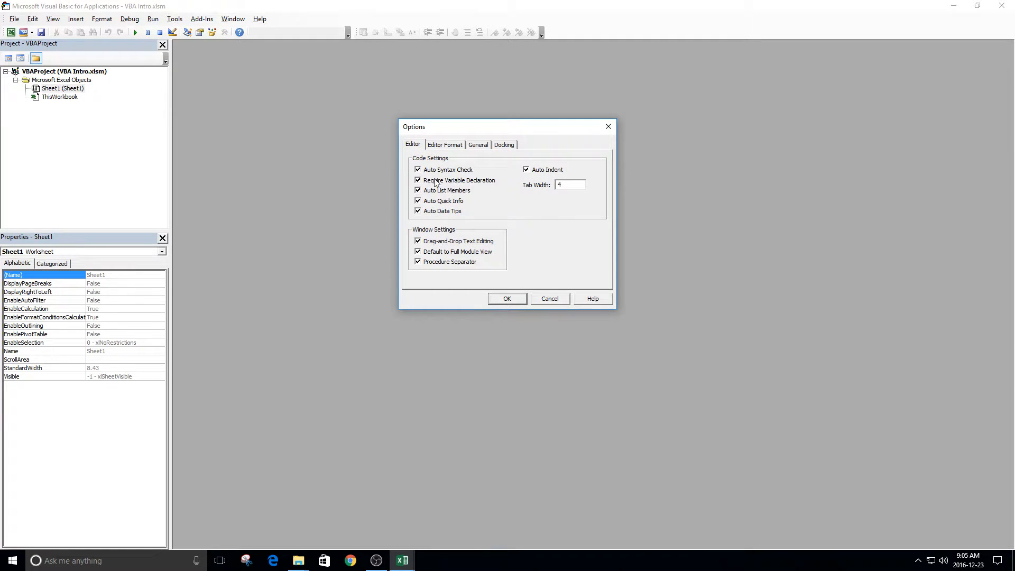
pyautogui.click(418, 180)
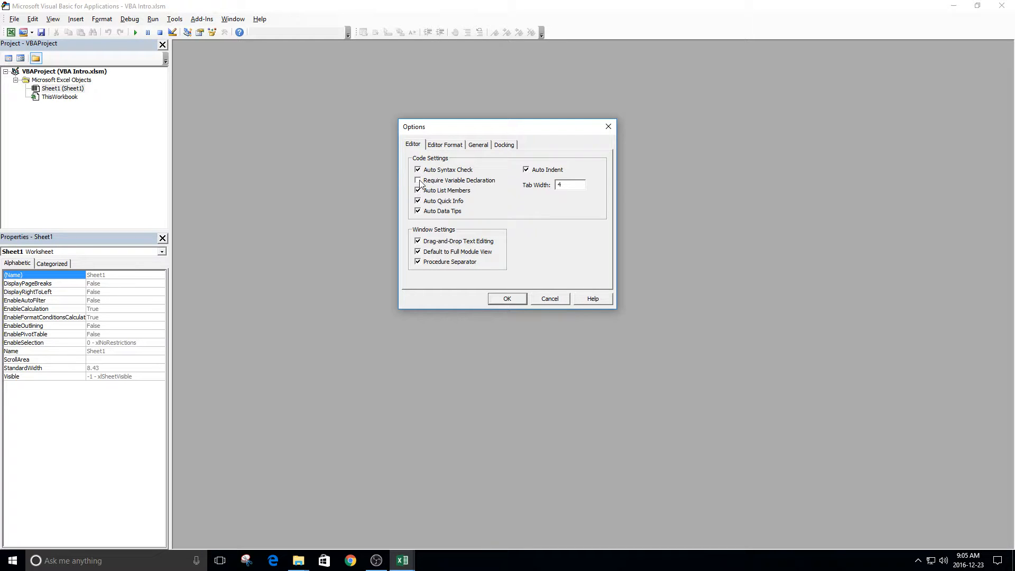
pyautogui.click(419, 179)
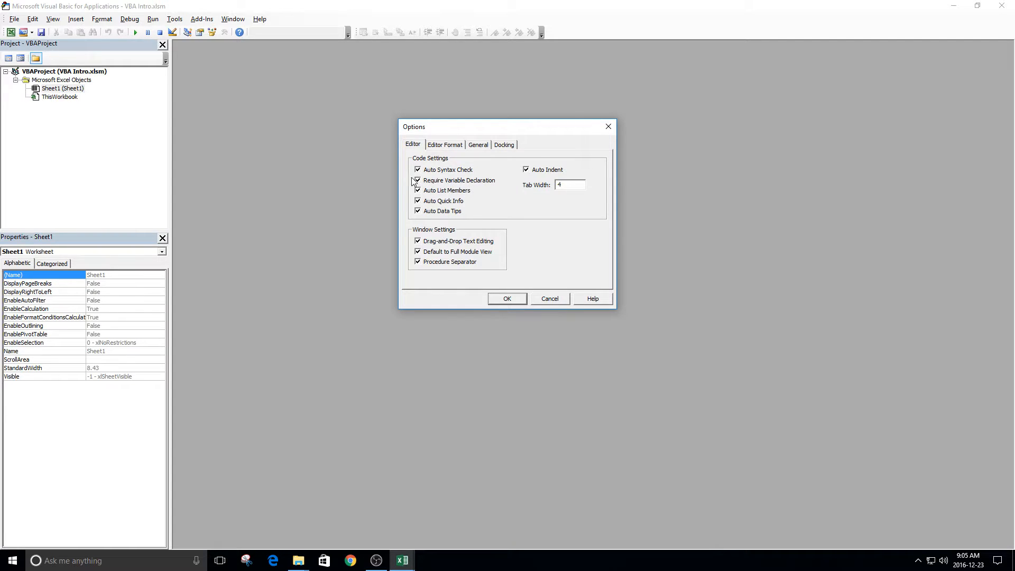
pyautogui.click(417, 180)
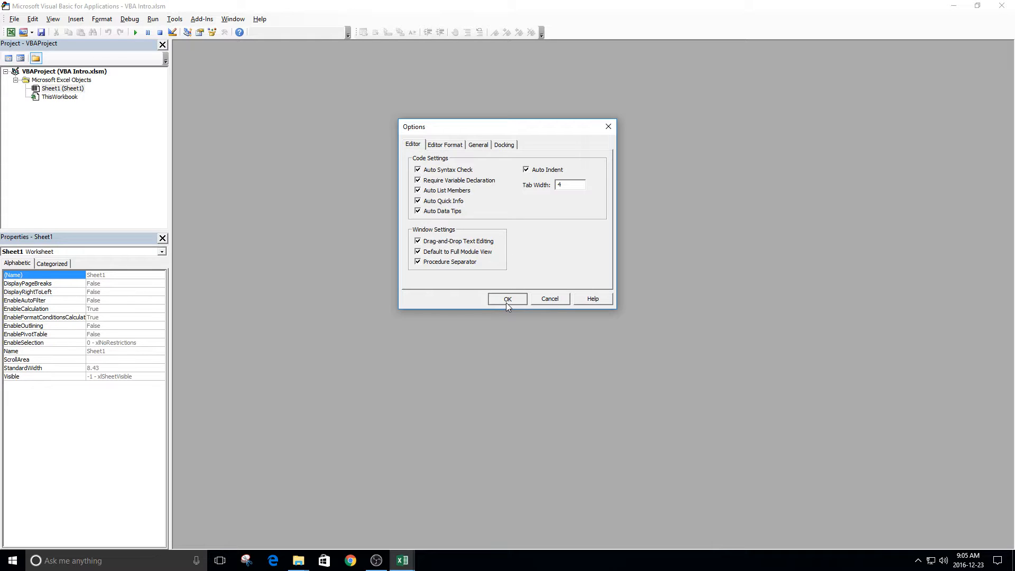
pyautogui.click(508, 298)
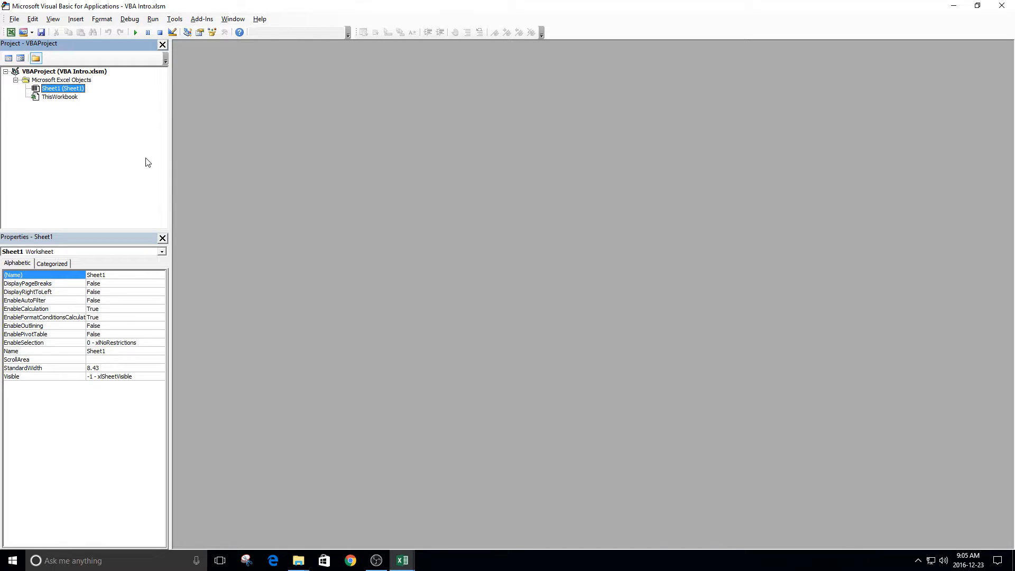
pyautogui.rightClick(59, 96)
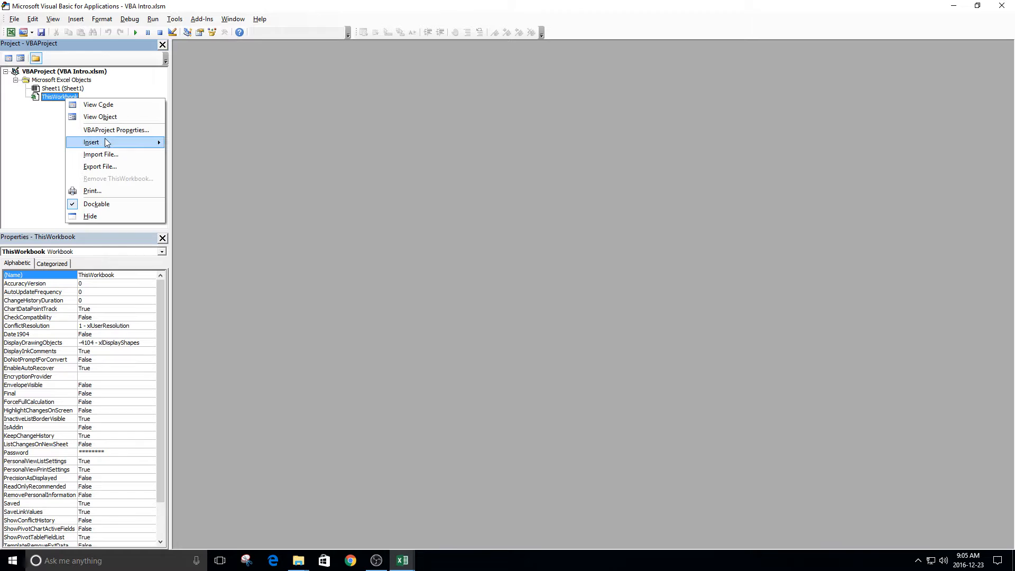
pyautogui.moveTo(91, 141)
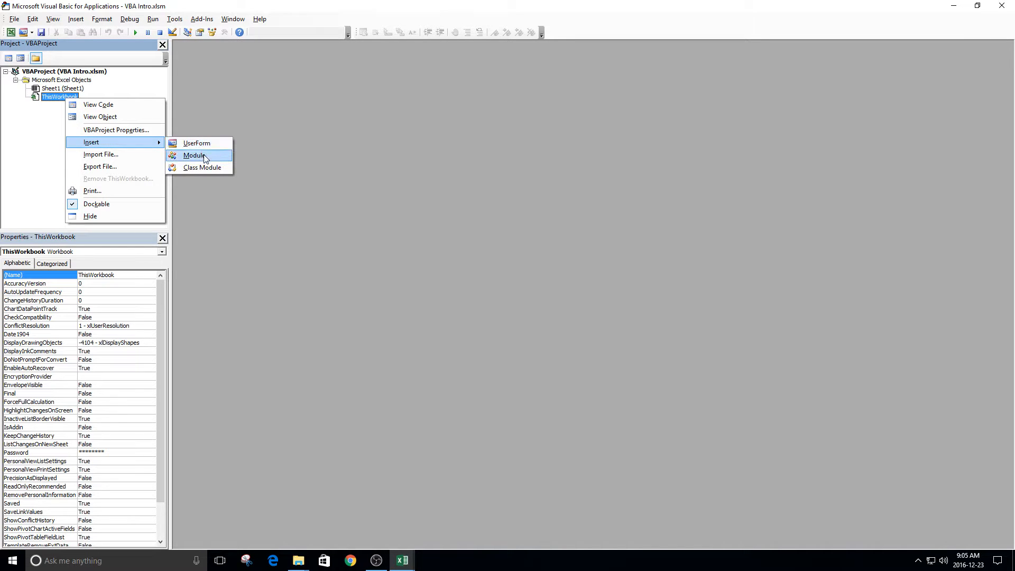
# - Insert Module1 and declare Sub myFirstProgramInVBA
pyautogui.click(194, 155)
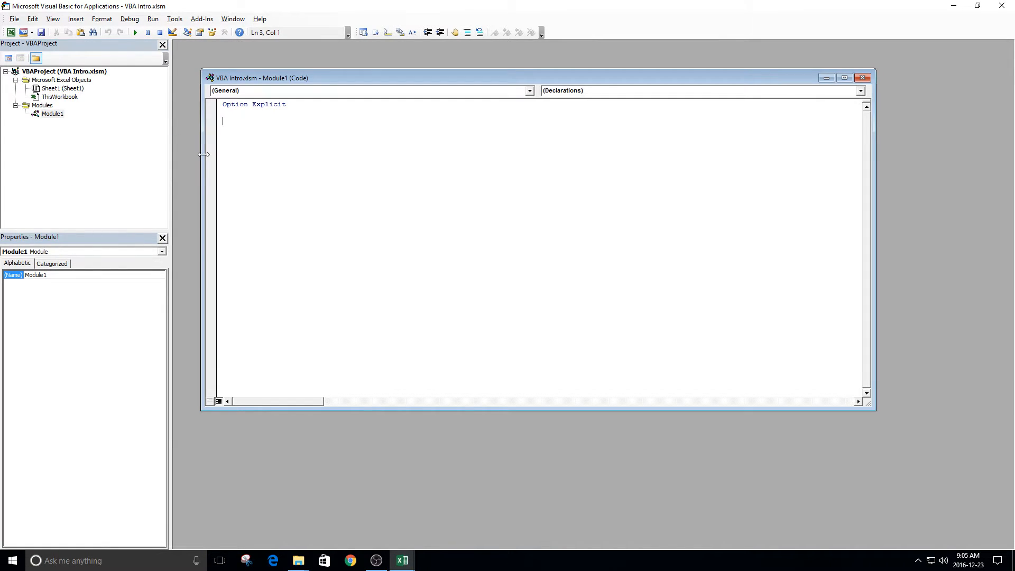
pyautogui.write('sub')
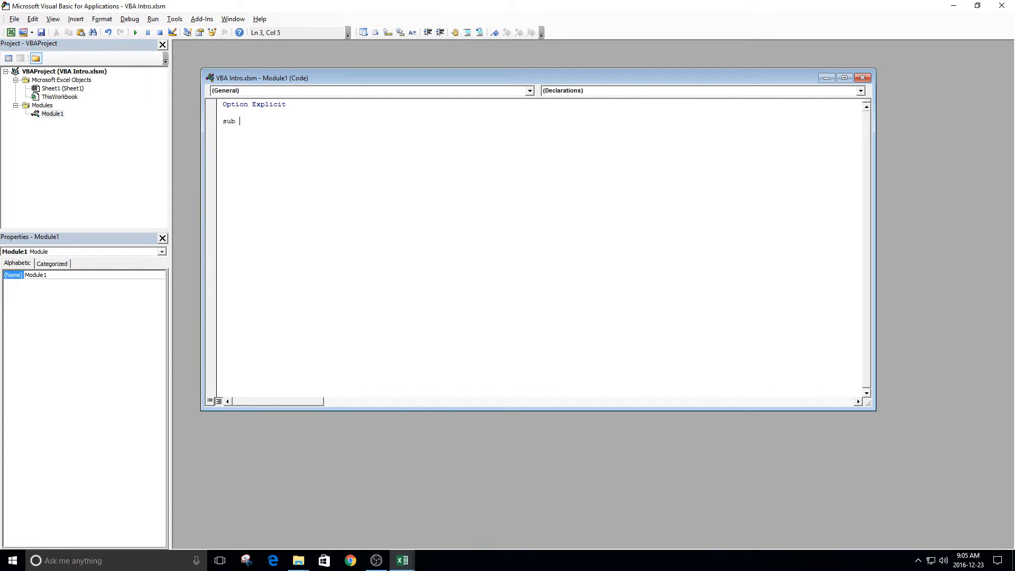
pyautogui.write('m')
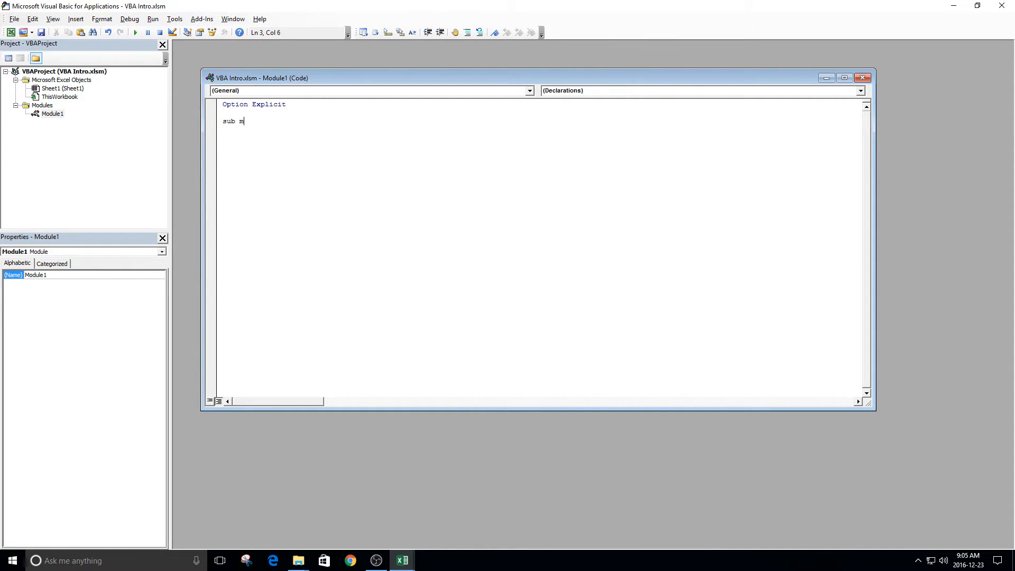
pyautogui.write('yFirst')
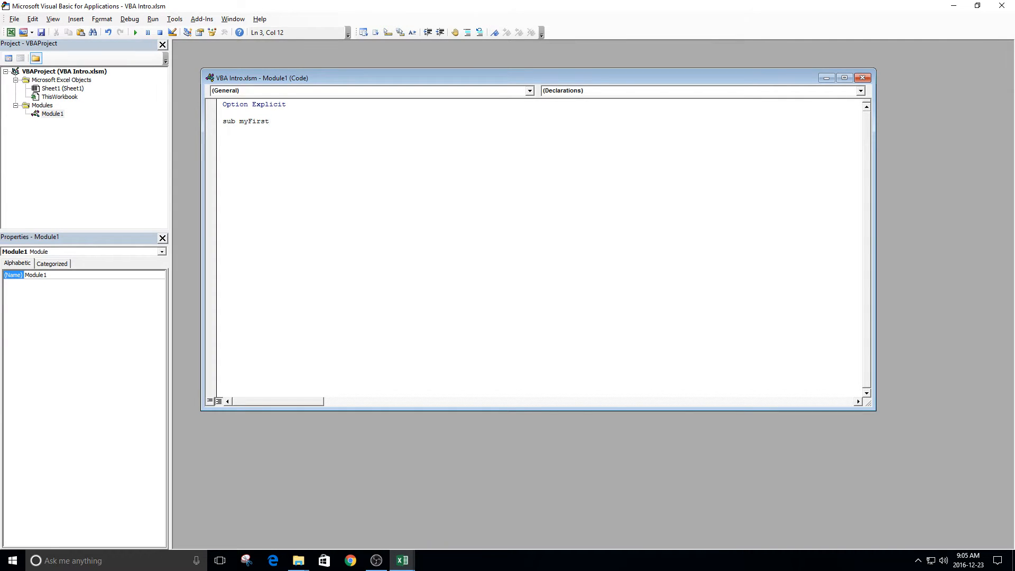
pyautogui.write('ProgramInVBA(')
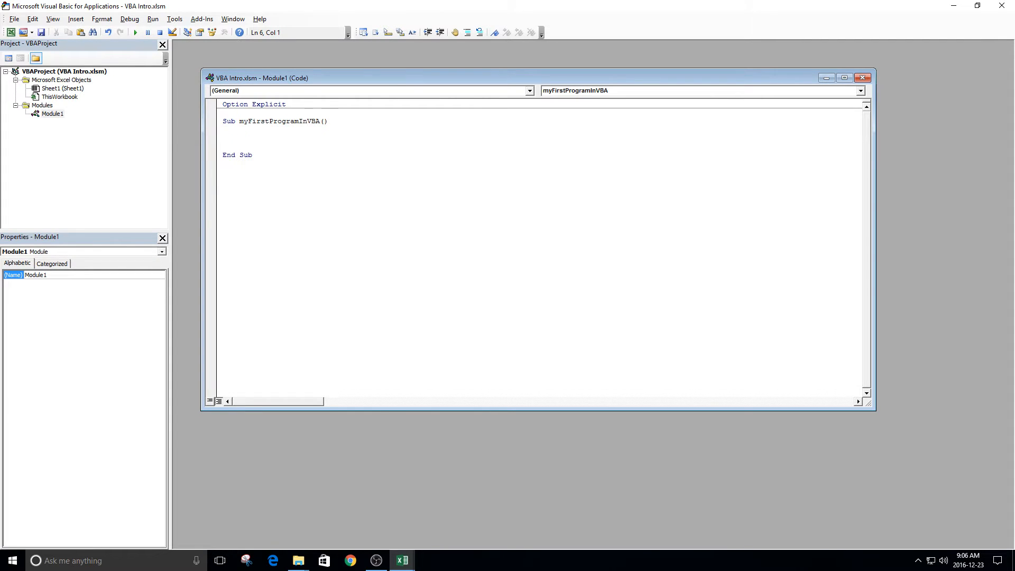
pyautogui.click(224, 183)
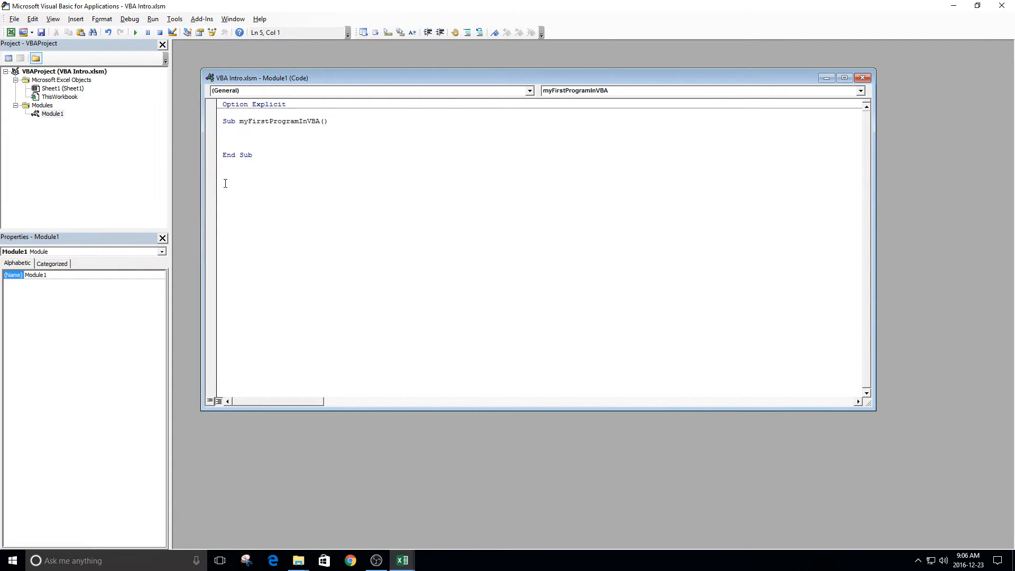
# - Write the sub's body as MsgBox("You lost the game sucka")
pyautogui.click(278, 126)
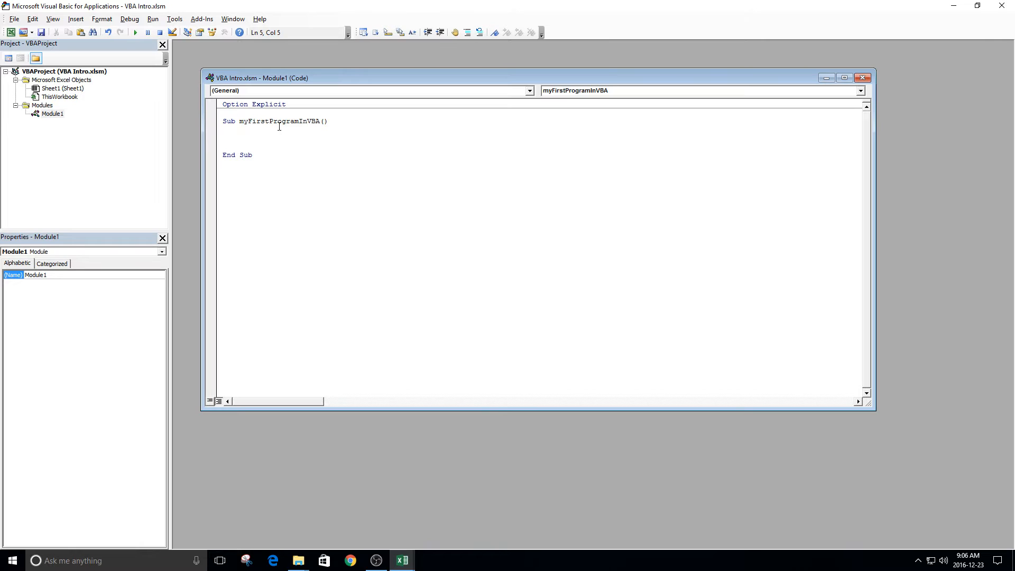
pyautogui.moveTo(321, 203)
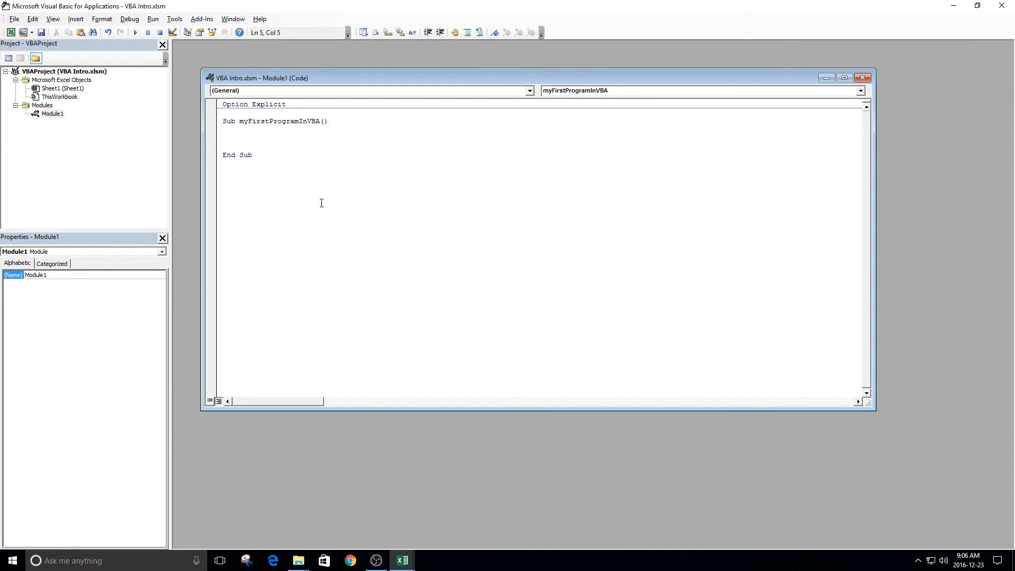
pyautogui.write('msgbox')
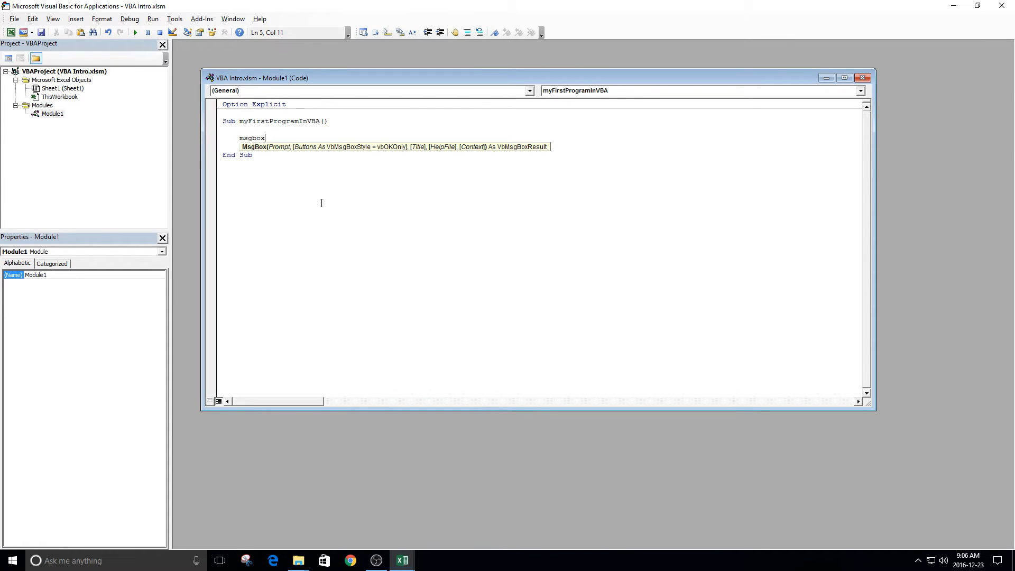
pyautogui.write('("You lost t')
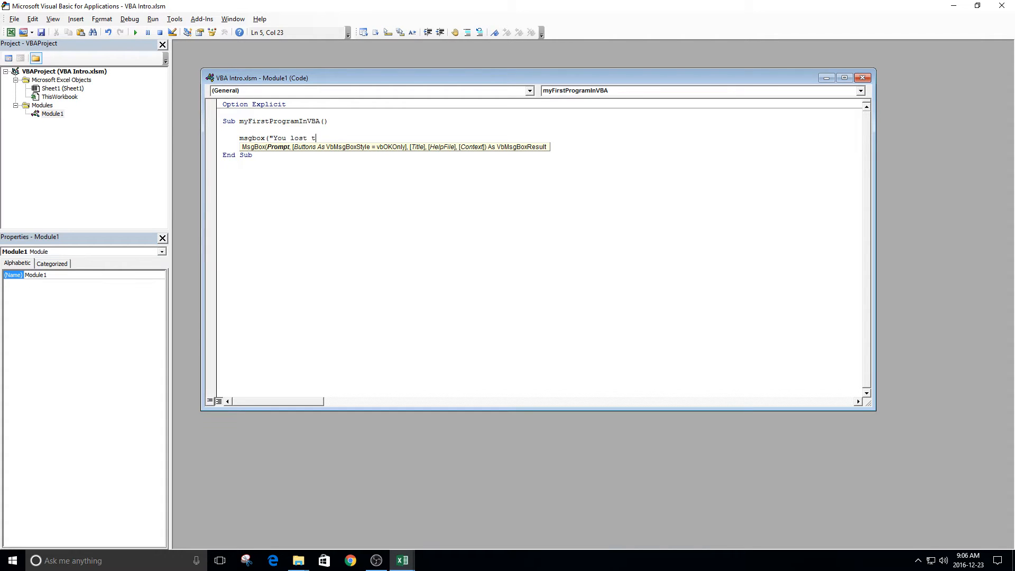
pyautogui.write('he game sucka"')
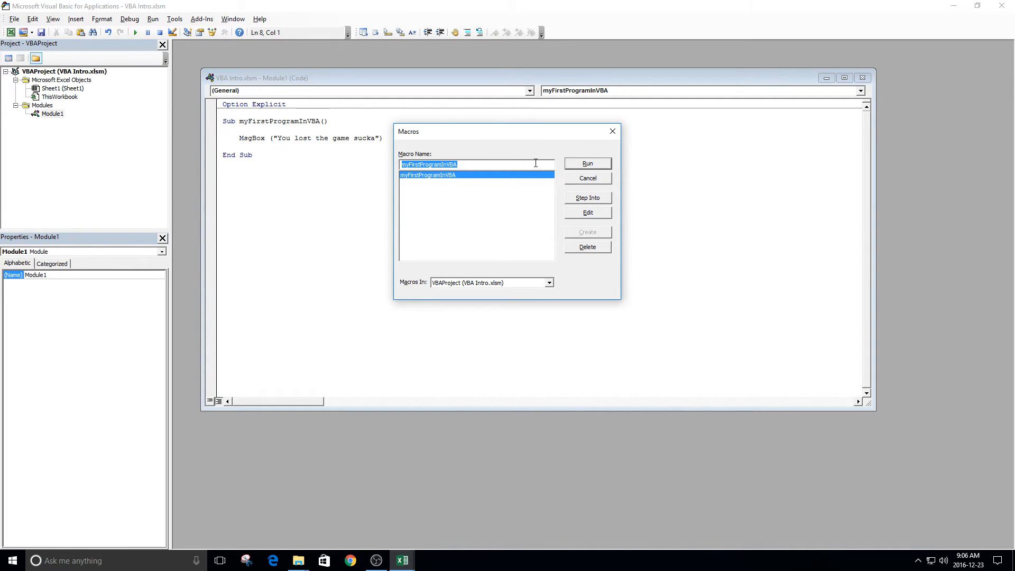
# - Run myFirstProgramInVBA from the Macros dialog and acknowledge its message box
pyautogui.click(585, 163)
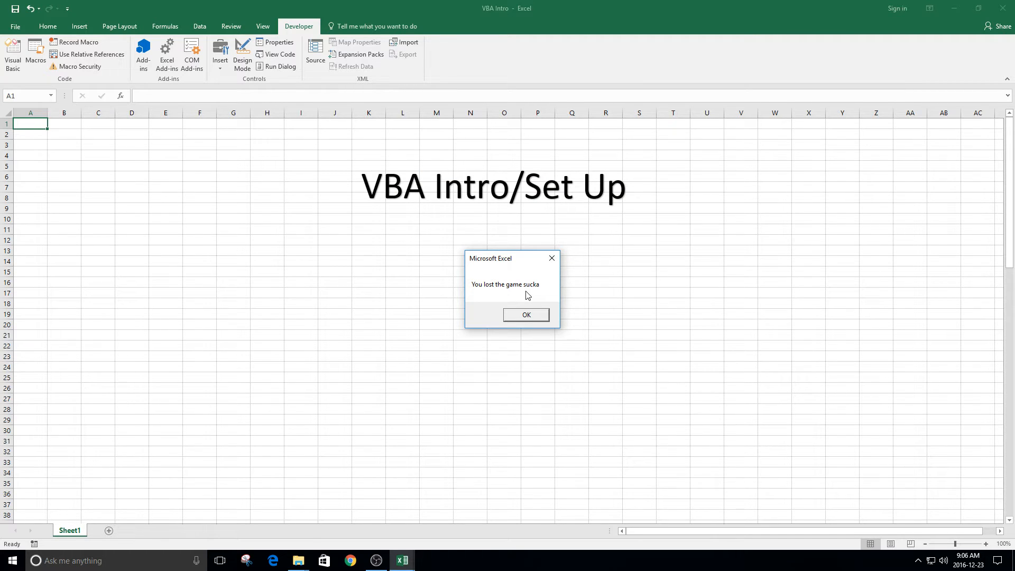
pyautogui.moveTo(528, 298)
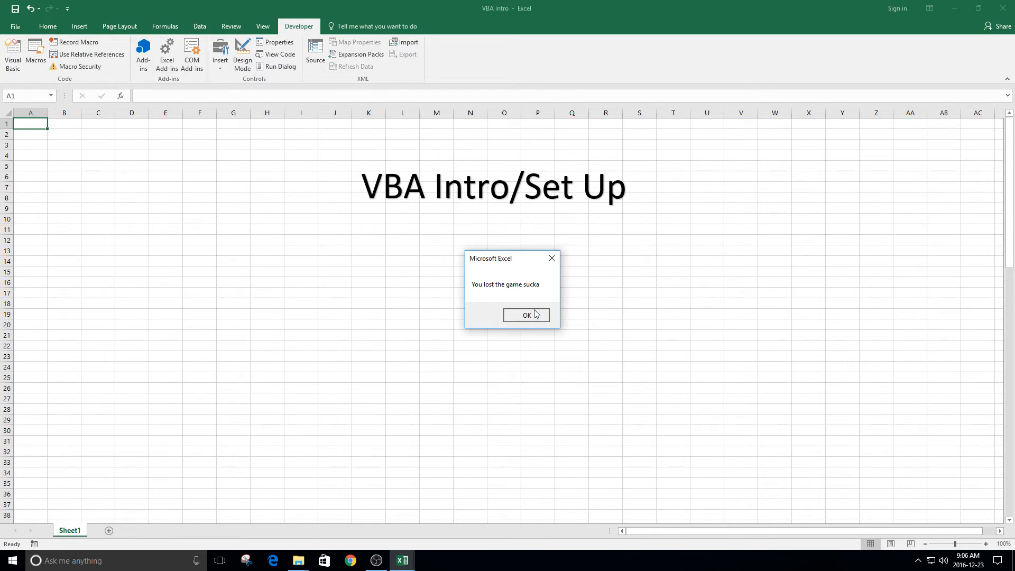
pyautogui.click(527, 315)
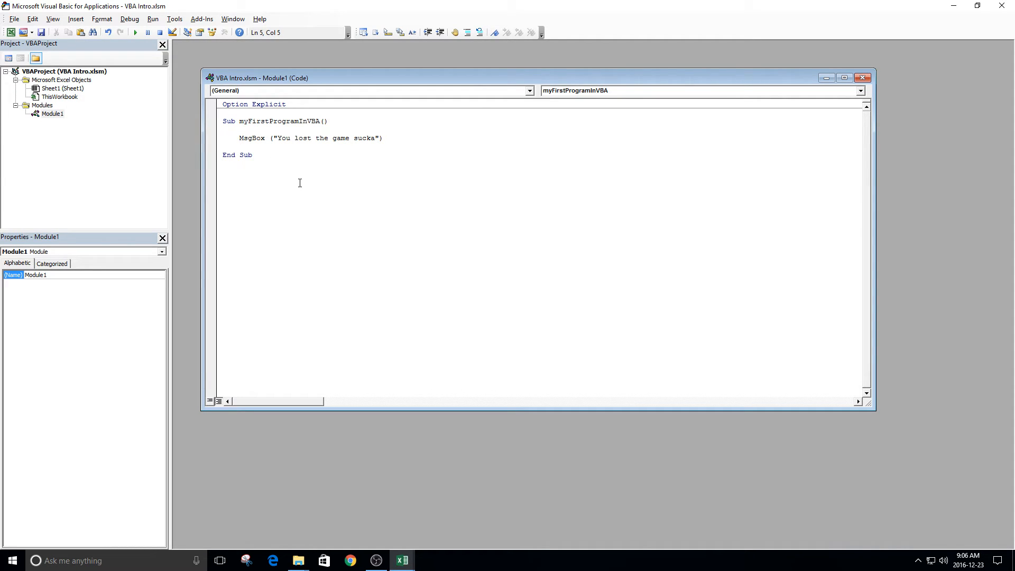
pyautogui.write("'")
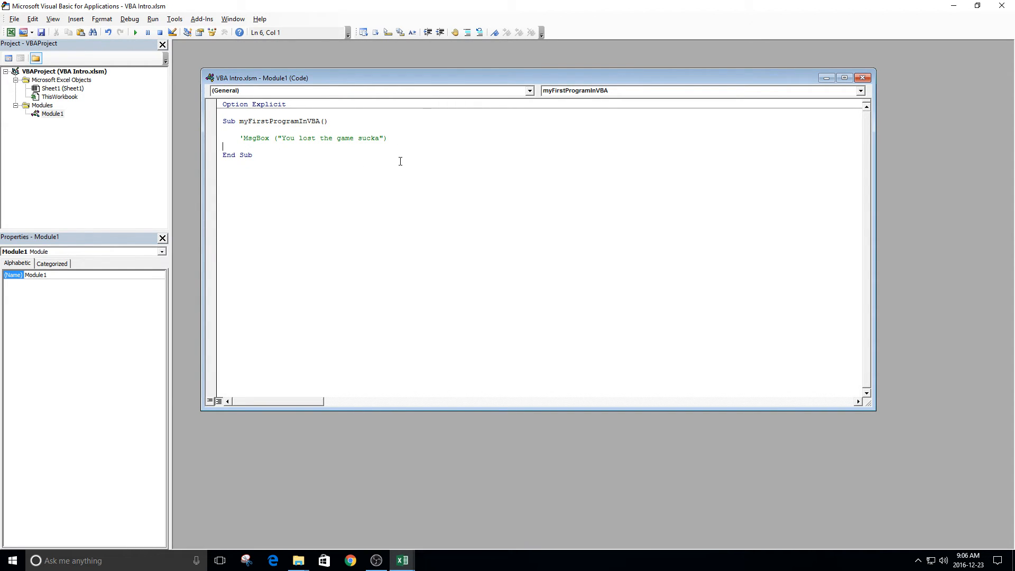
pyautogui.moveTo(322, 178)
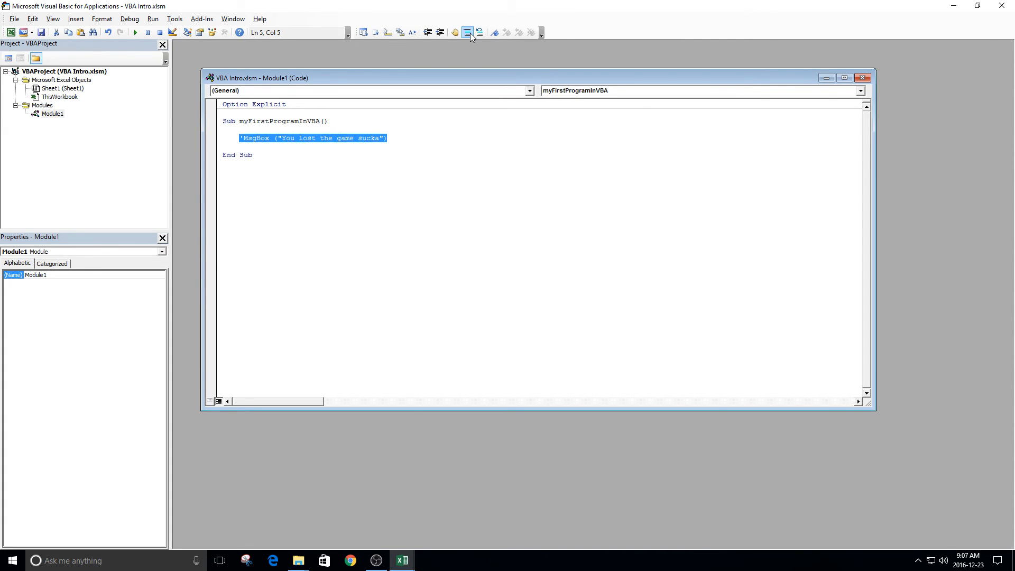
pyautogui.click(478, 33)
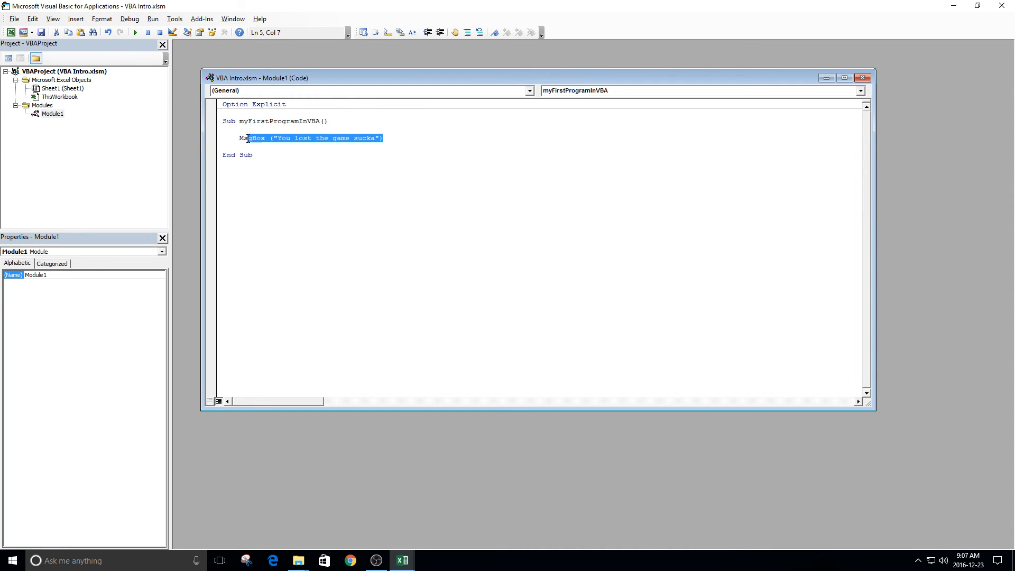
pyautogui.write("'")
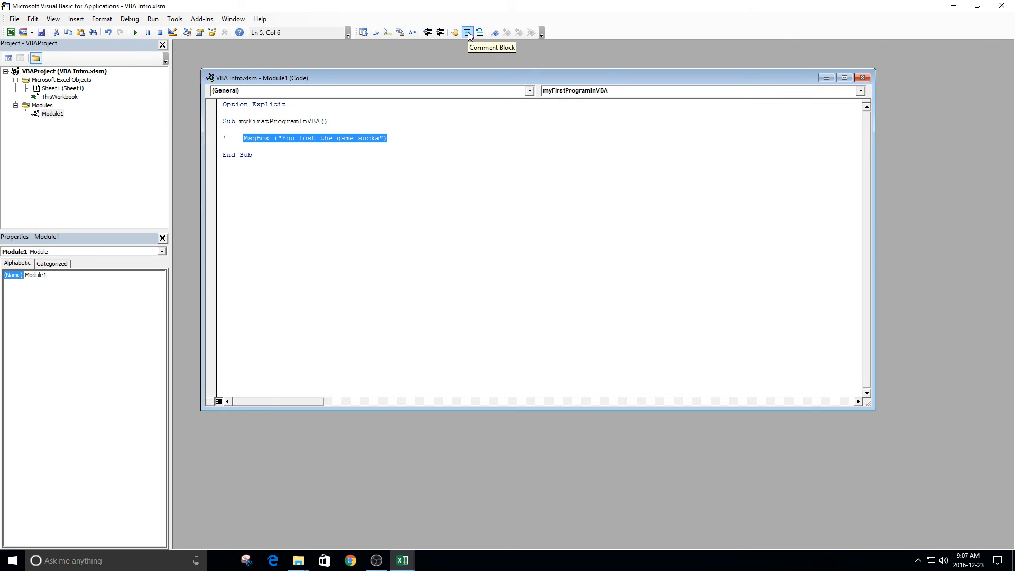
pyautogui.click(479, 32)
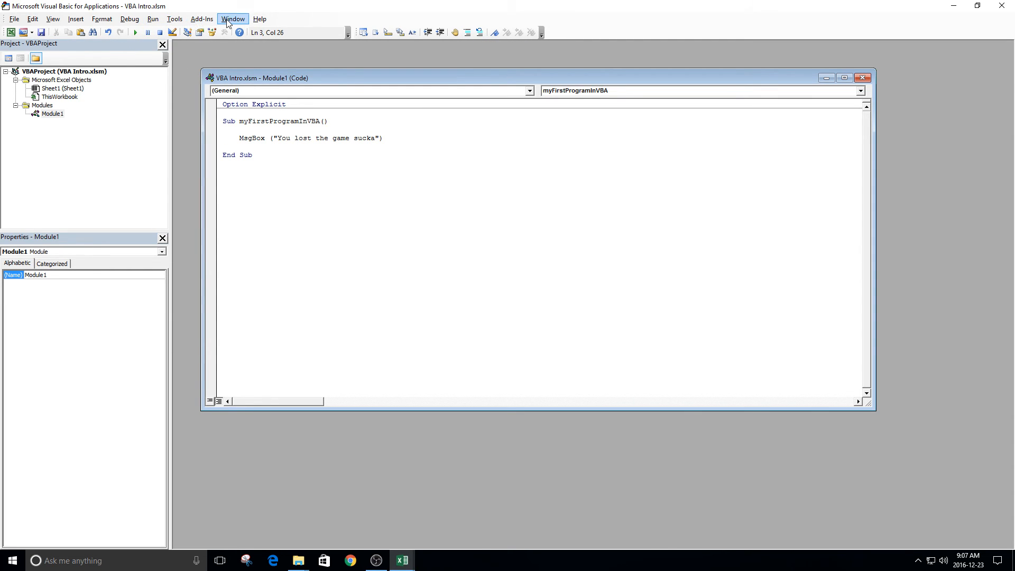
pyautogui.click(32, 19)
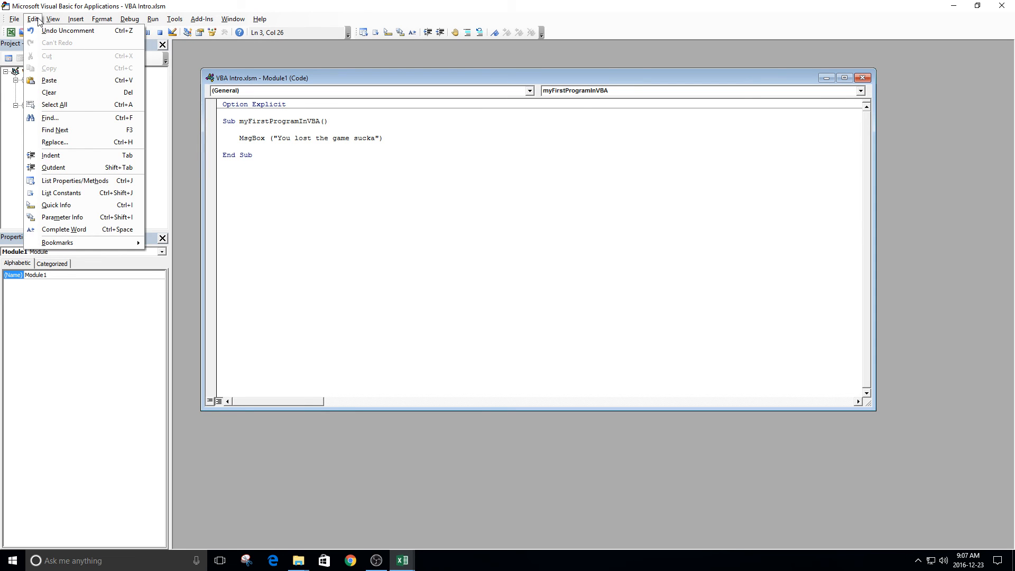
pyautogui.click(52, 19)
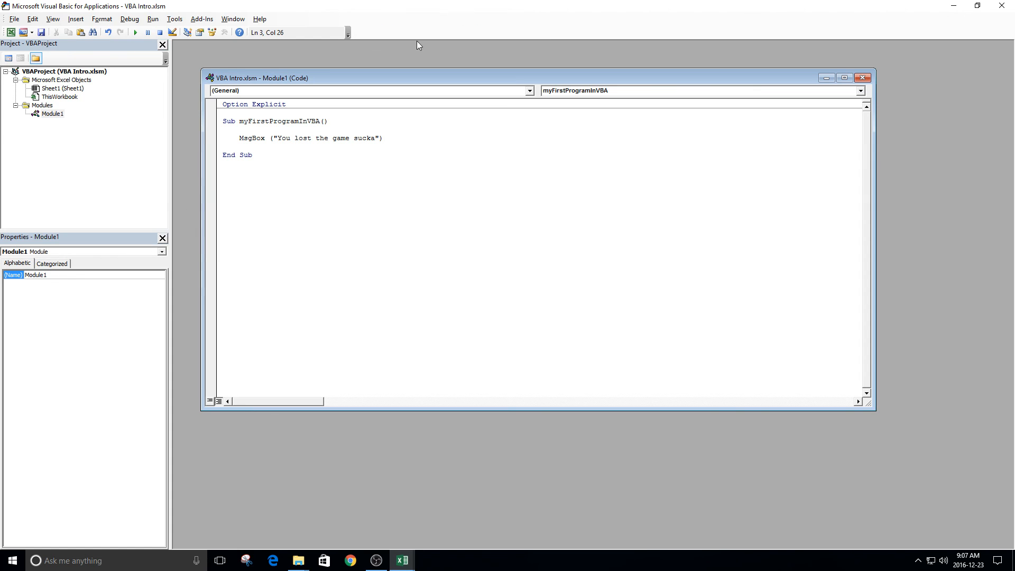
pyautogui.click(52, 19)
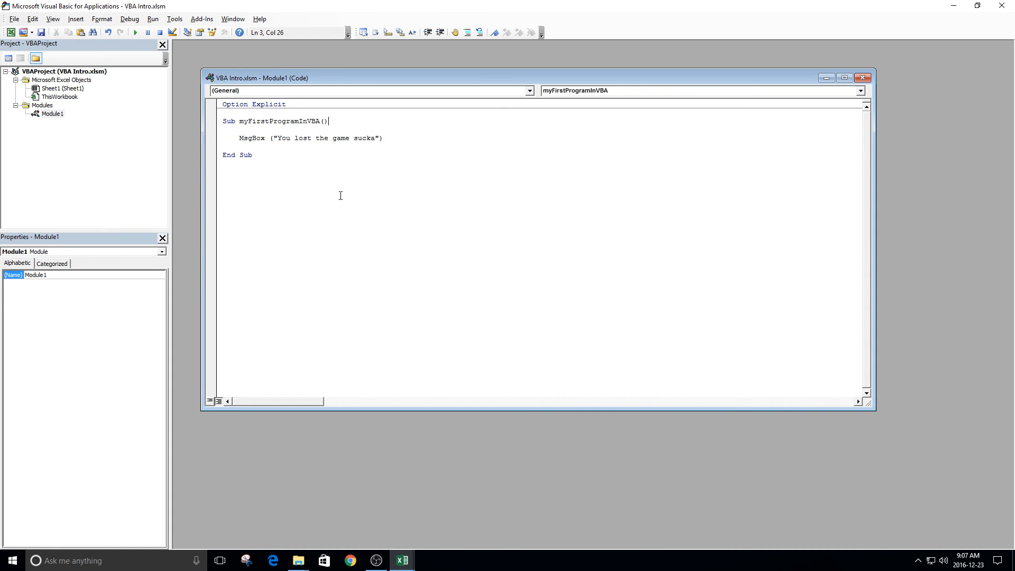
pyautogui.moveTo(351, 195)
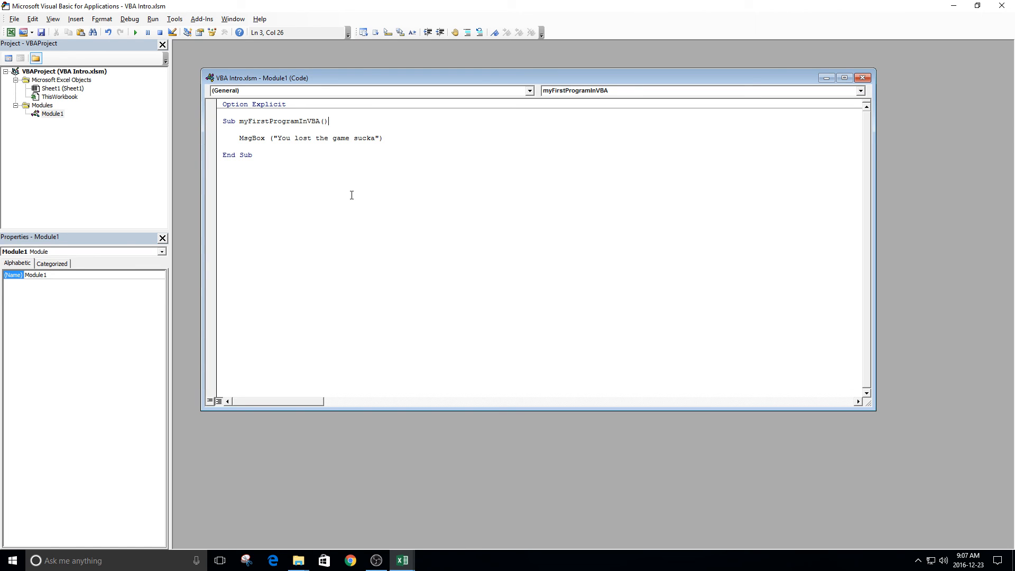